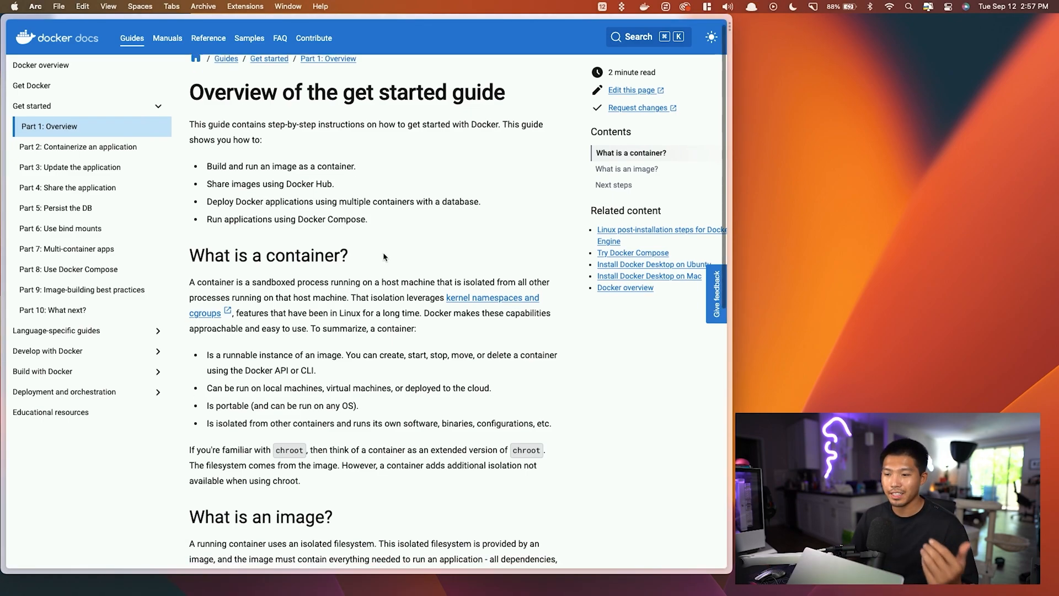
Scroll the sidebar and open the 'Part 2: Containerize an application' guide page
{"action": "scroll", "scroll_direction": "down", "scroll_amount": 3}
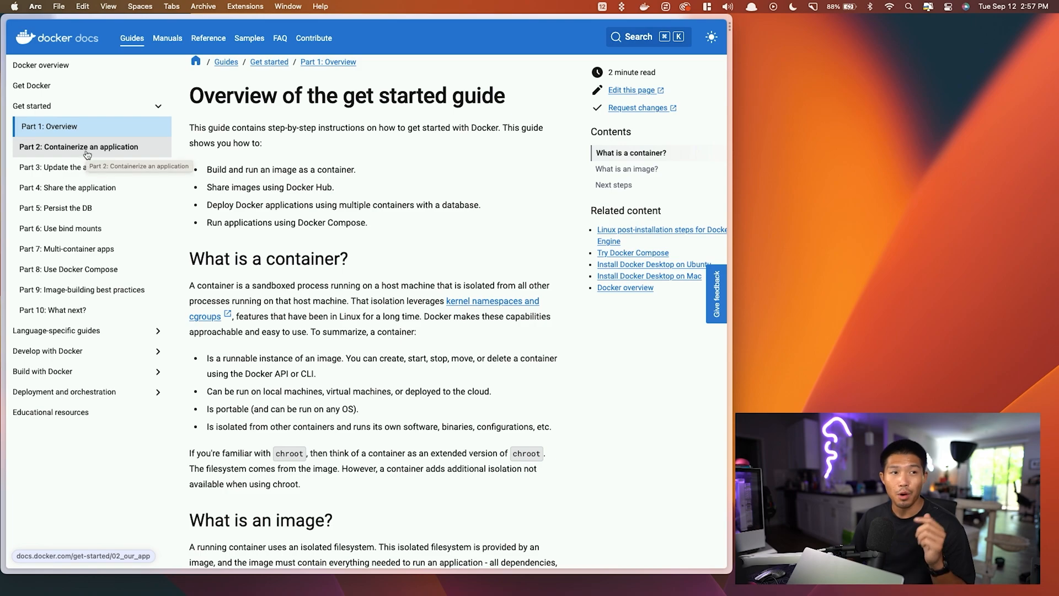
{"action": "left_click", "coordinate": [78, 146]}
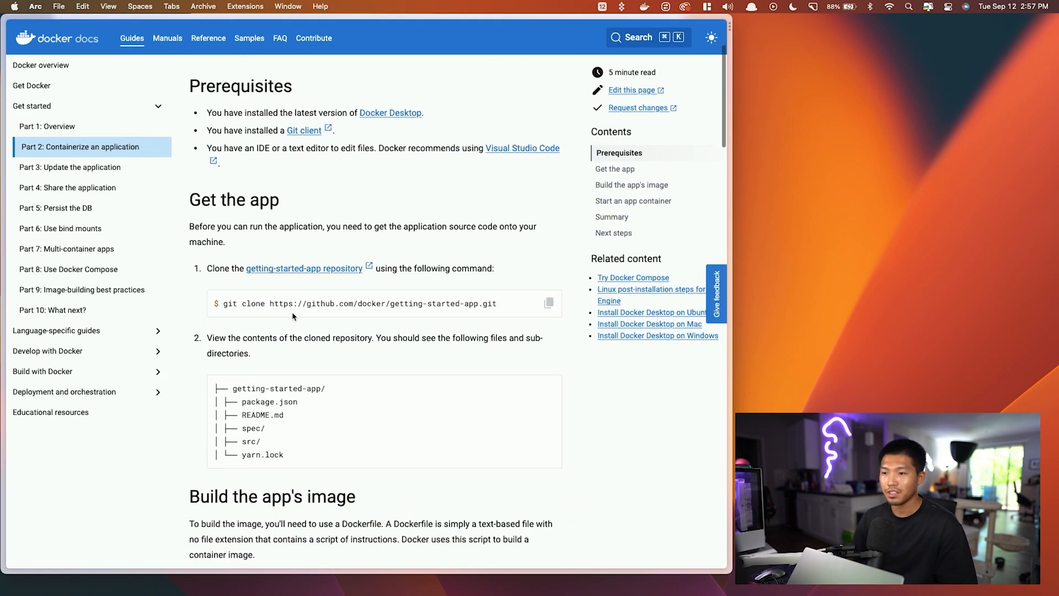
{"action": "mouse_move", "coordinate": [297, 271]}
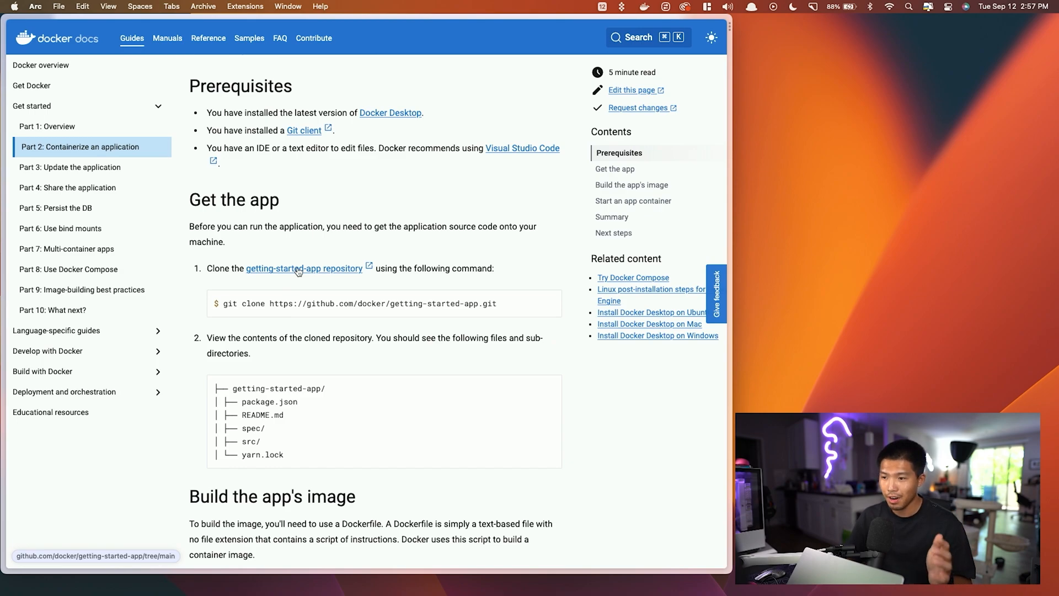
{"action": "mouse_move", "coordinate": [526, 349]}
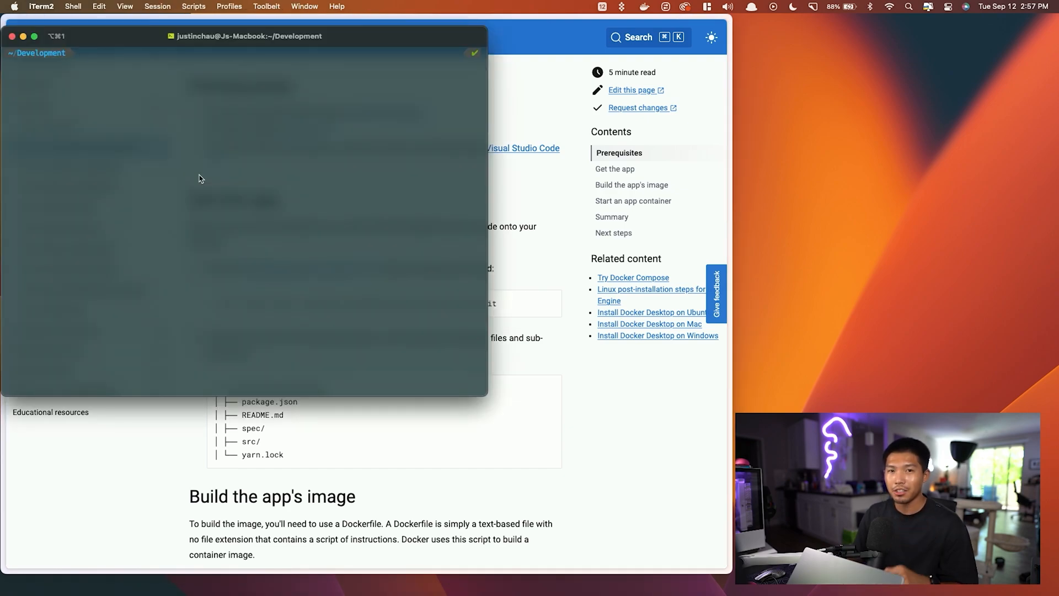
Create a docker_tutorial folder and git clone the getting-started-app repository into it
{"action": "type", "text": "mkdir docker_tutorial"}
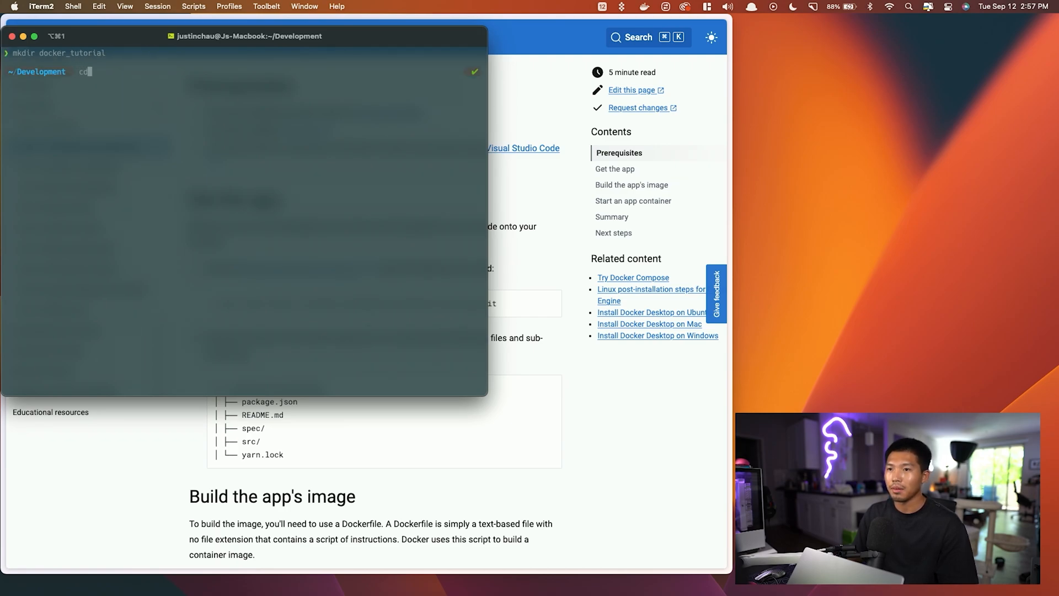
{"action": "type", "text": "docker_tutorial"}
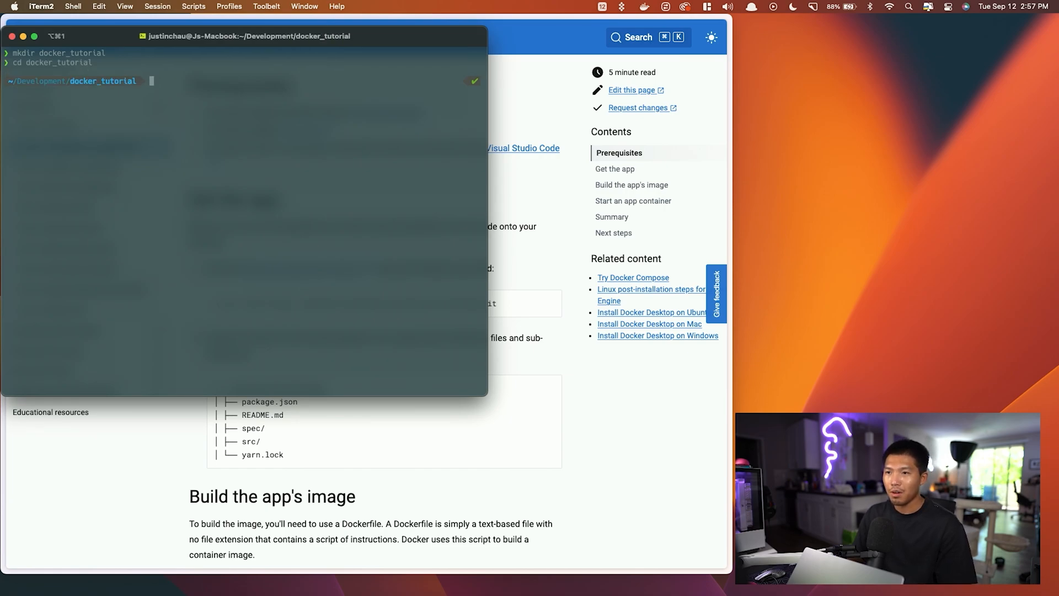
{"action": "type", "text": "git clone https://github.com/docker/getting-started-app.git"}
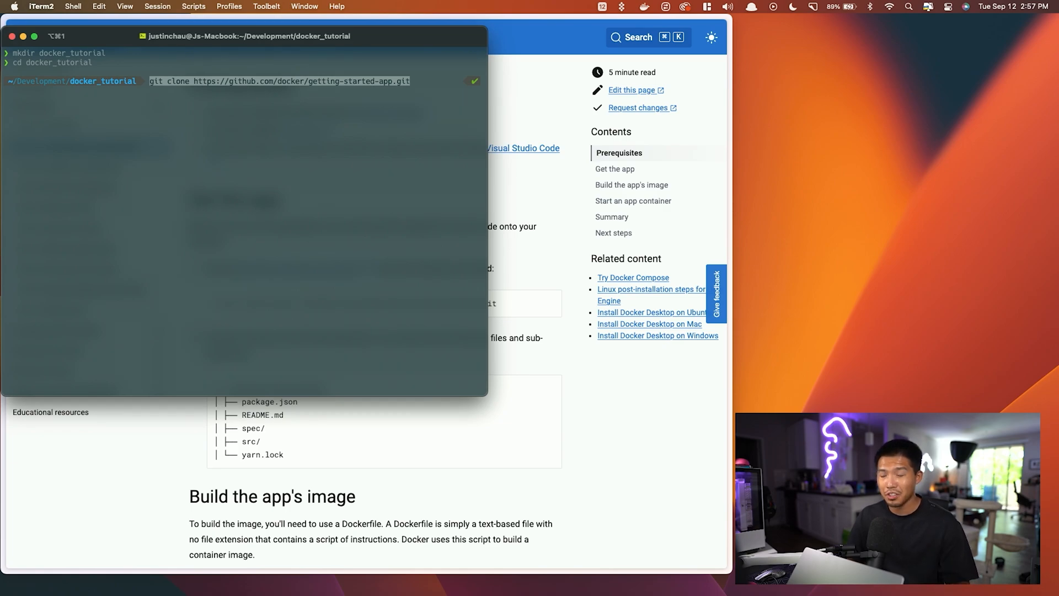
{"action": "key", "text": "Return"}
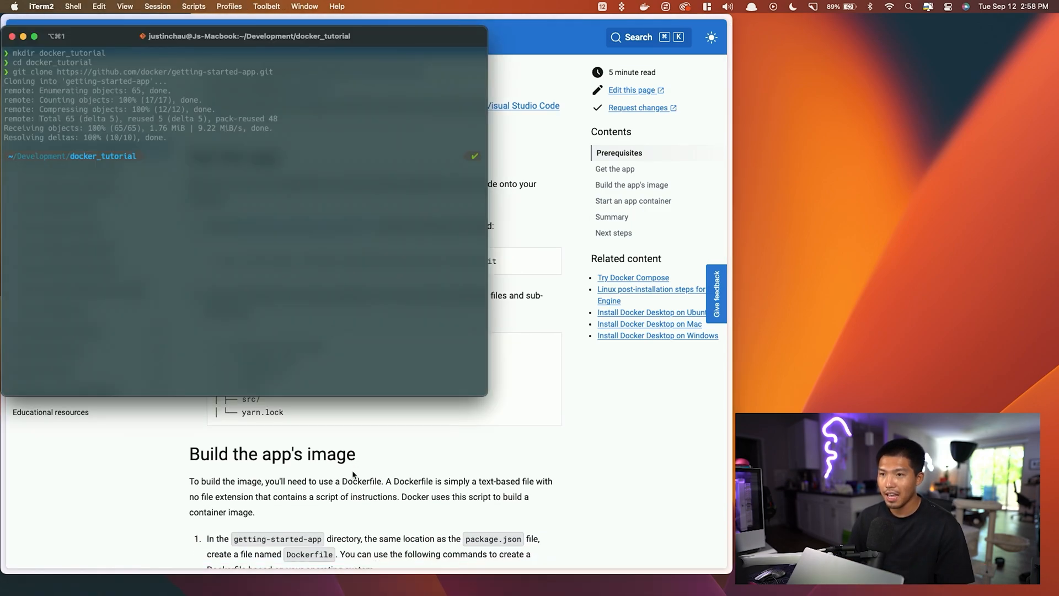
Open getting-started-app in VS Code with 'code .' and expand the src folder
{"action": "type", "text": "cd get"}
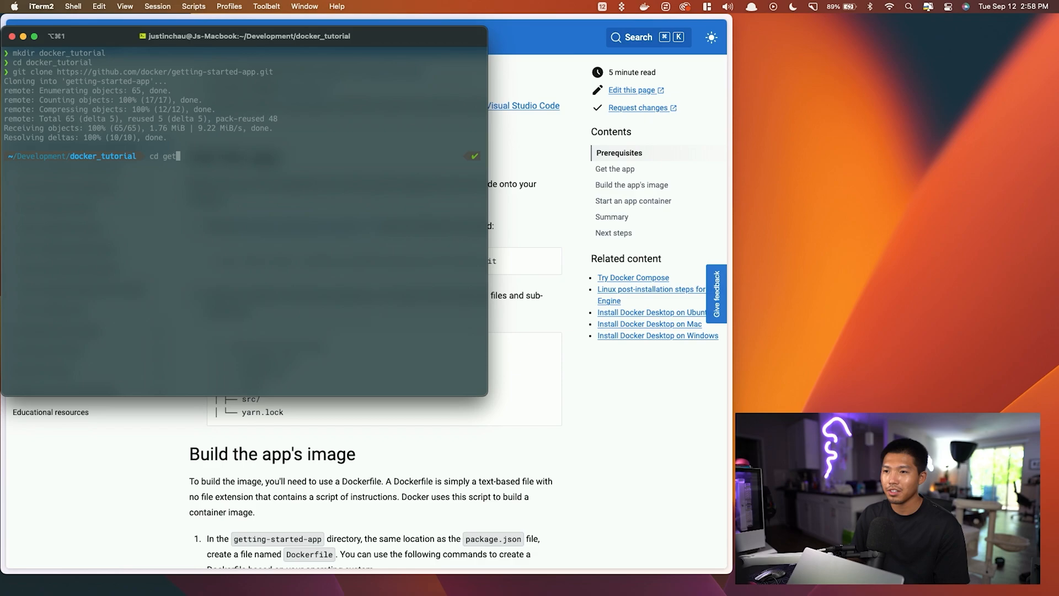
{"action": "type", "text": "code ."}
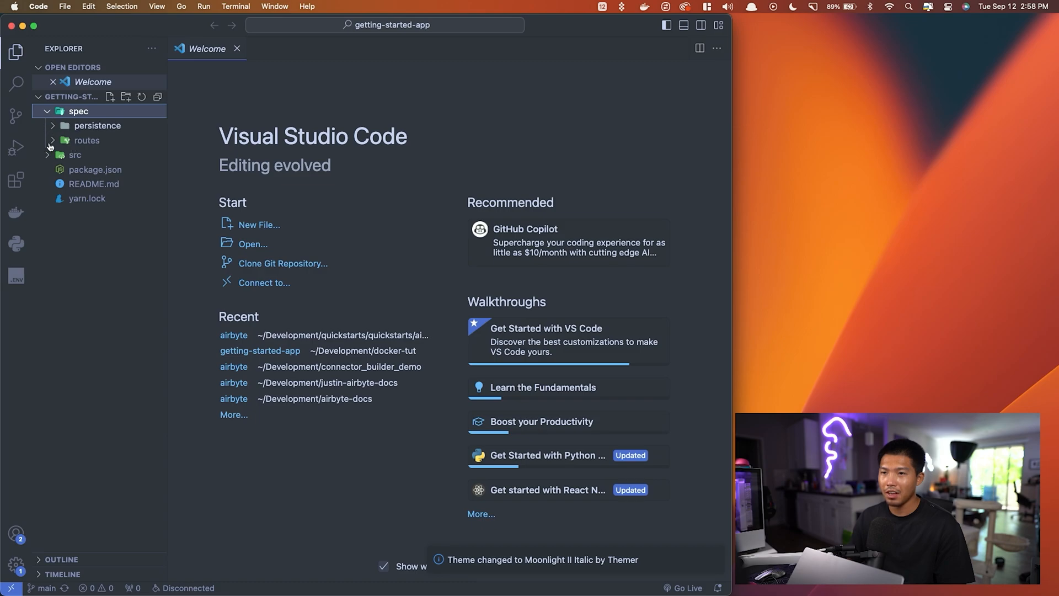
{"action": "left_click", "coordinate": [75, 154]}
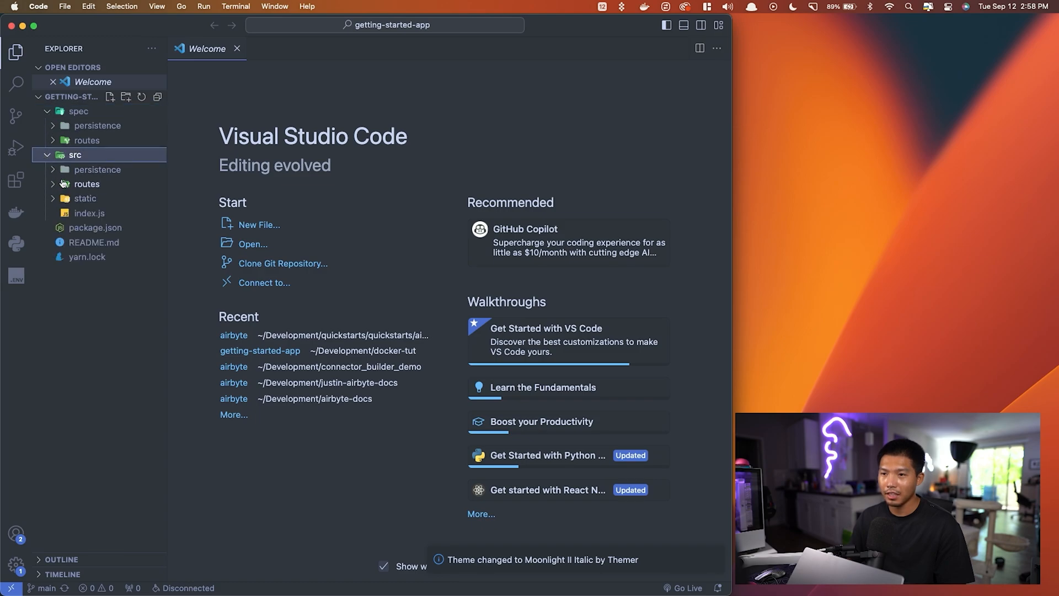
{"action": "mouse_move", "coordinate": [149, 334]}
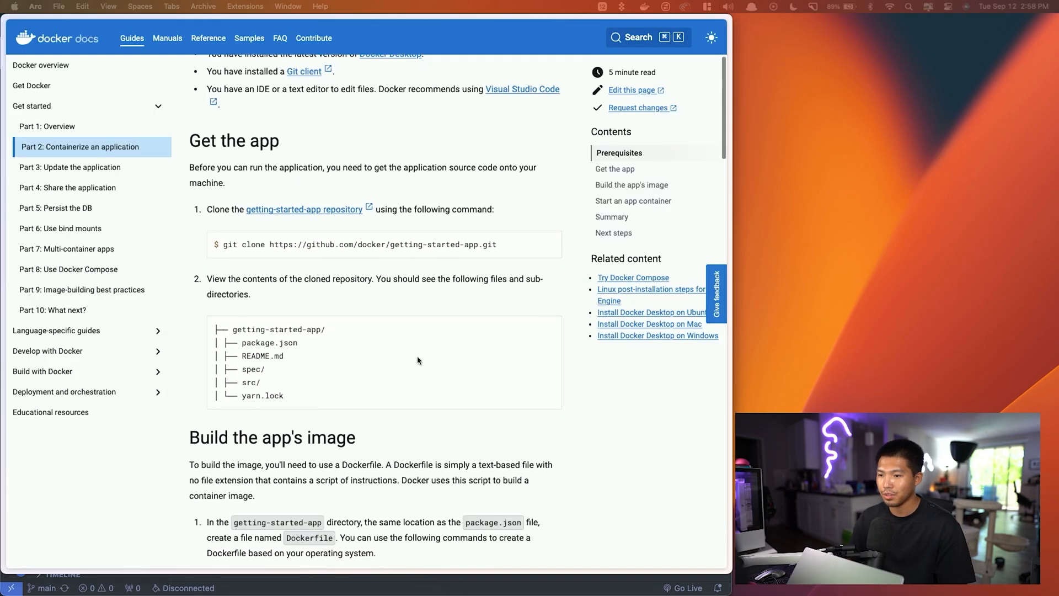
Scroll down to the 'Build the app's image' Mac / Linux Dockerfile instructions
{"action": "scroll", "scroll_direction": "down", "scroll_amount": 3}
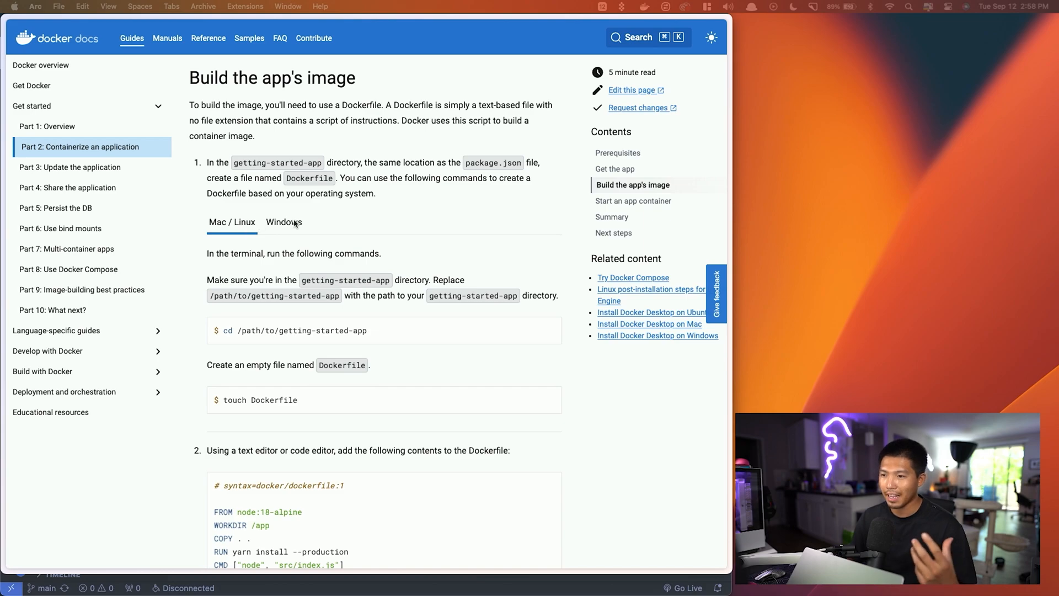
{"action": "mouse_move", "coordinate": [340, 217]}
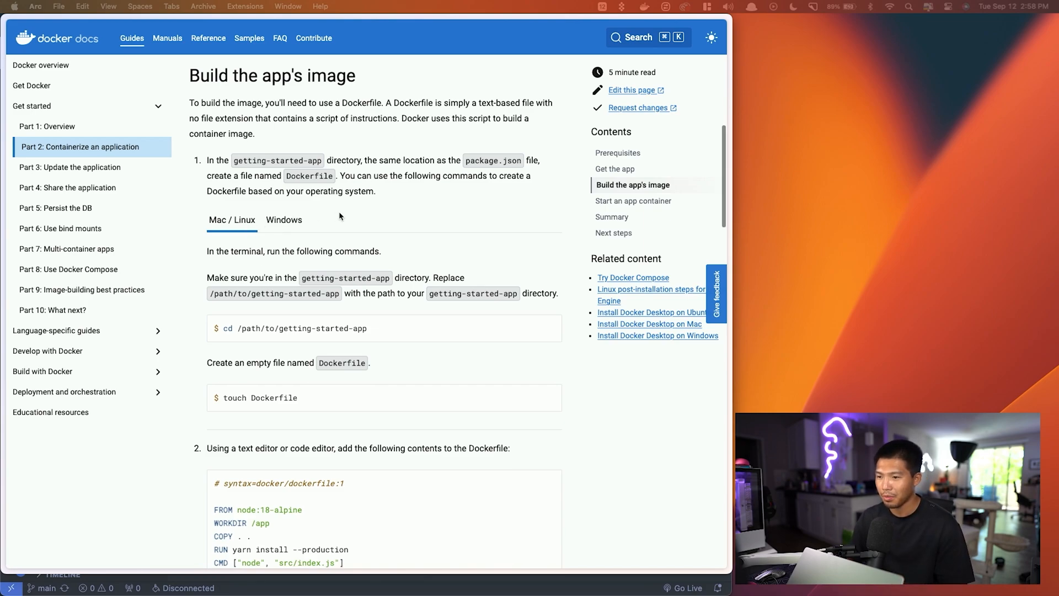
{"action": "scroll", "scroll_direction": "down", "scroll_amount": 3}
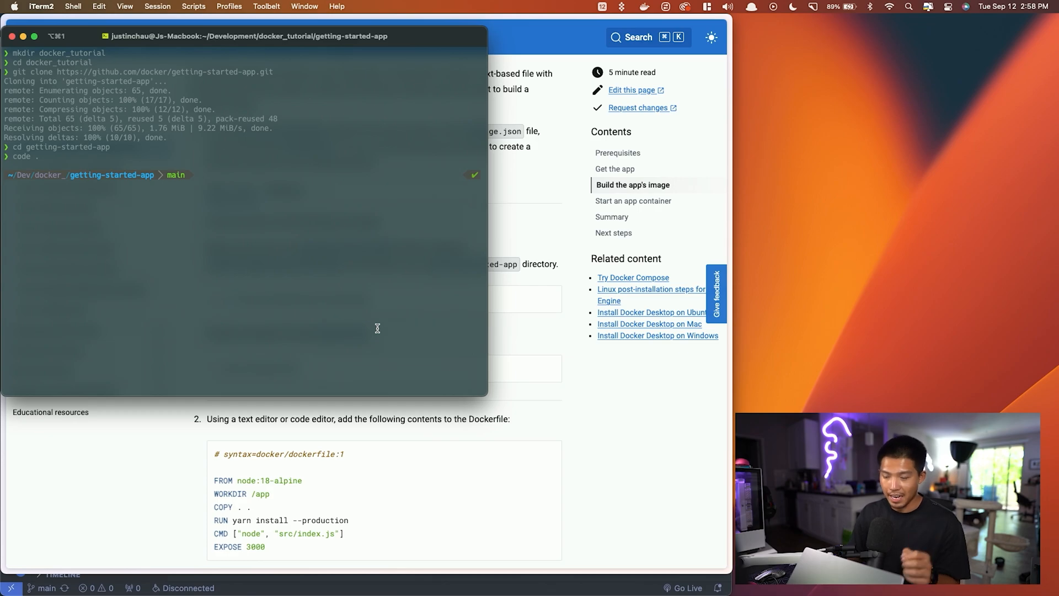
Run 'touch Dockerfile' in getting-started-app, then list the directory with ls
{"action": "type", "text": "touch Dockerfile"}
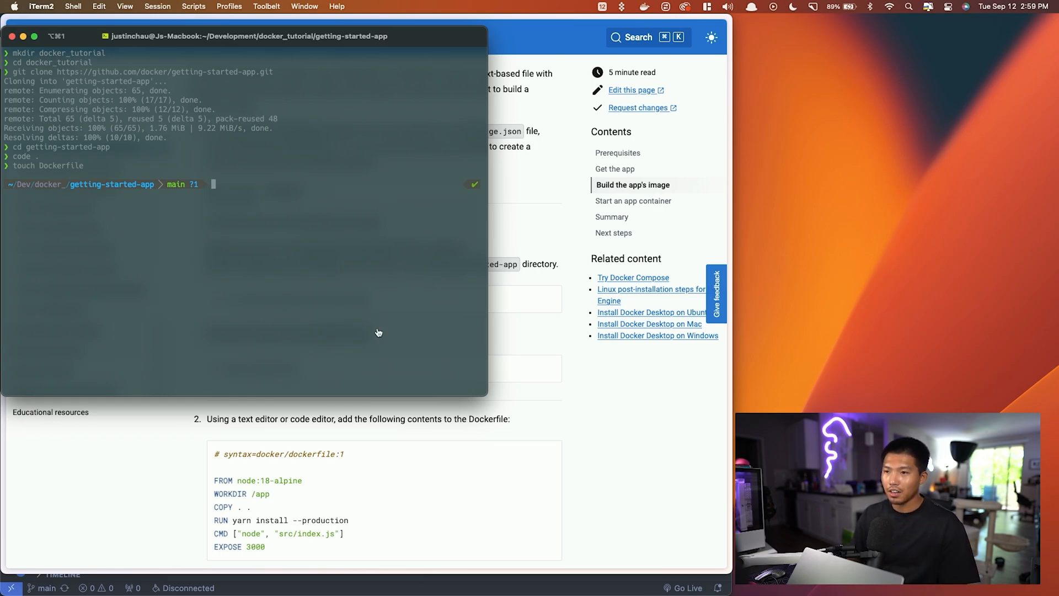
{"action": "type", "text": "ls"}
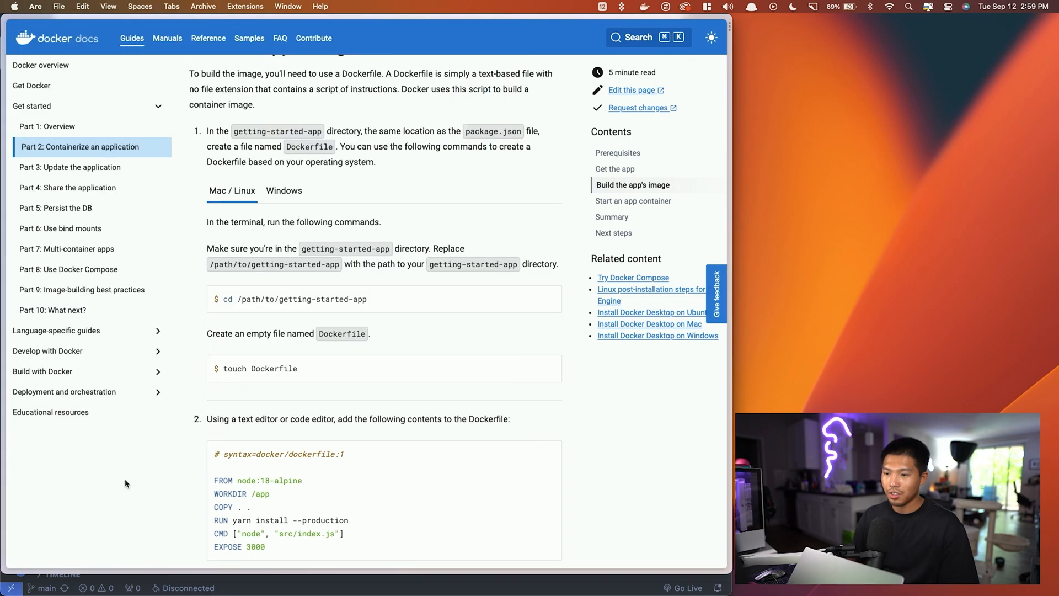
{"action": "scroll", "scroll_direction": "down", "scroll_amount": 3}
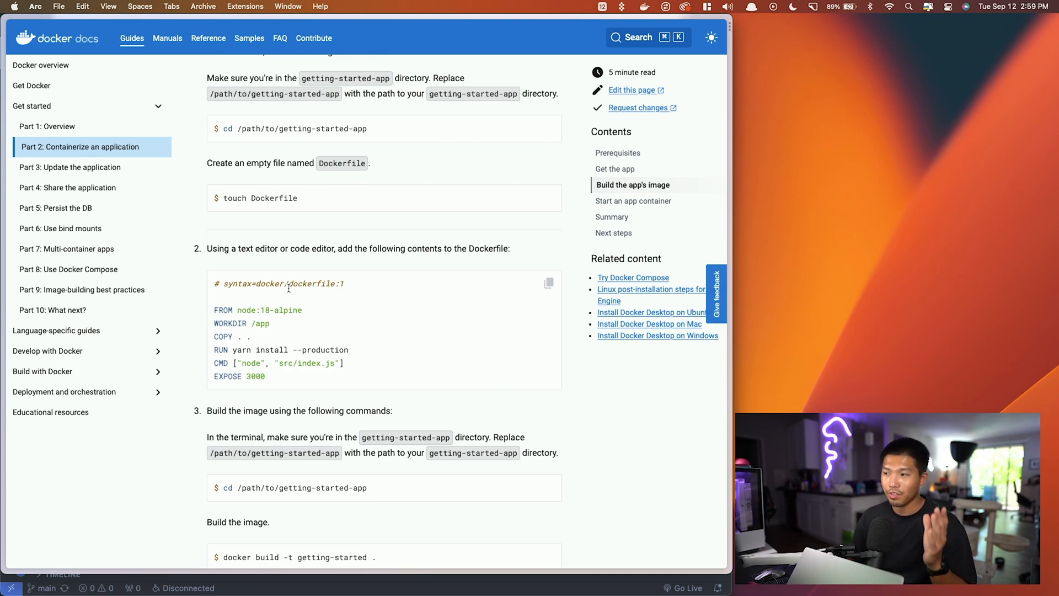
{"action": "scroll", "scroll_direction": "down", "scroll_amount": 3}
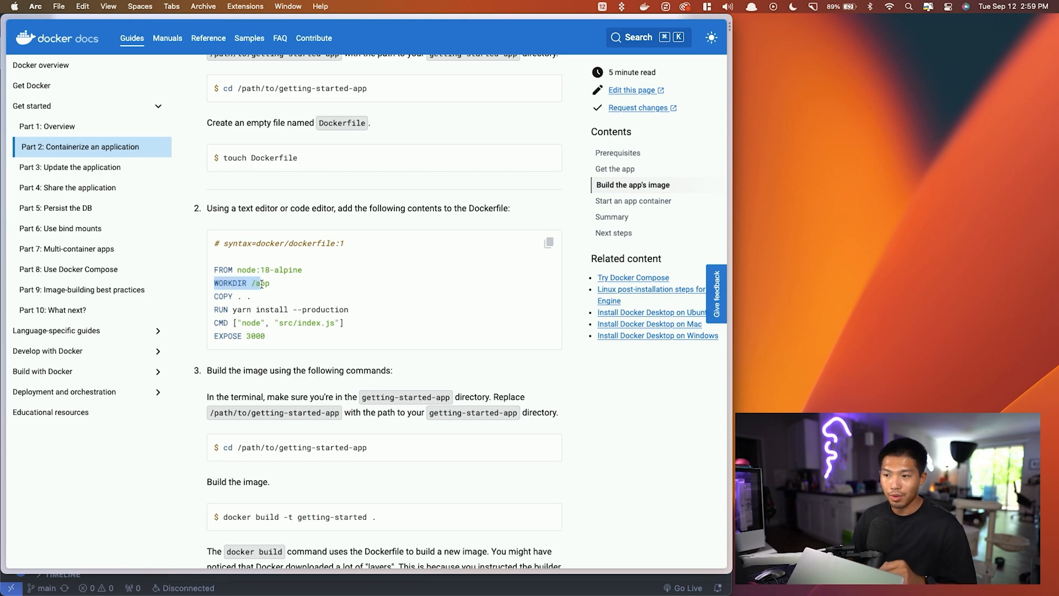
{"action": "left_click", "coordinate": [274, 289]}
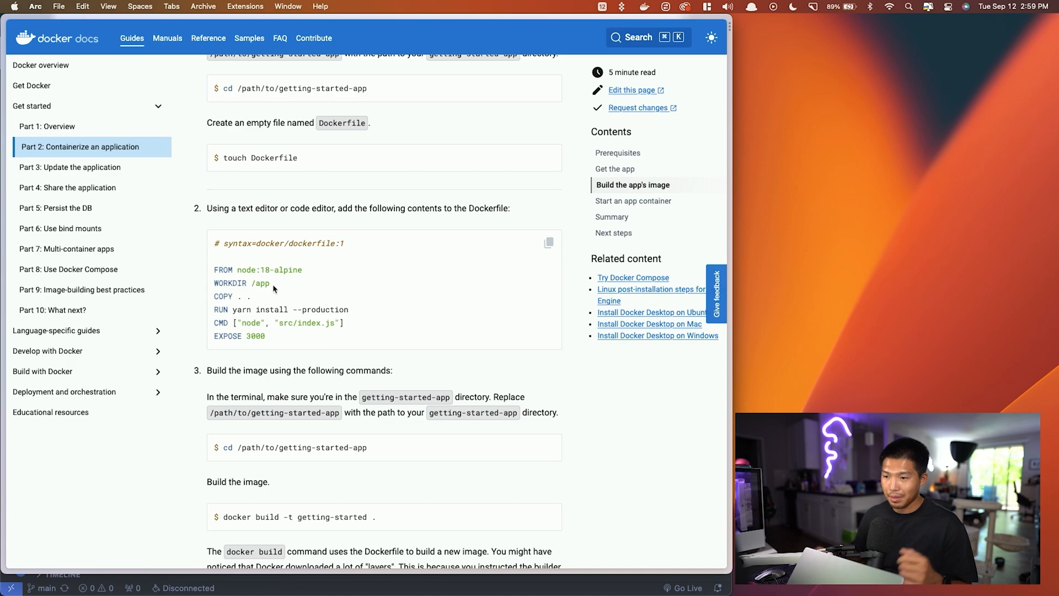
{"action": "double_click", "coordinate": [231, 295]}
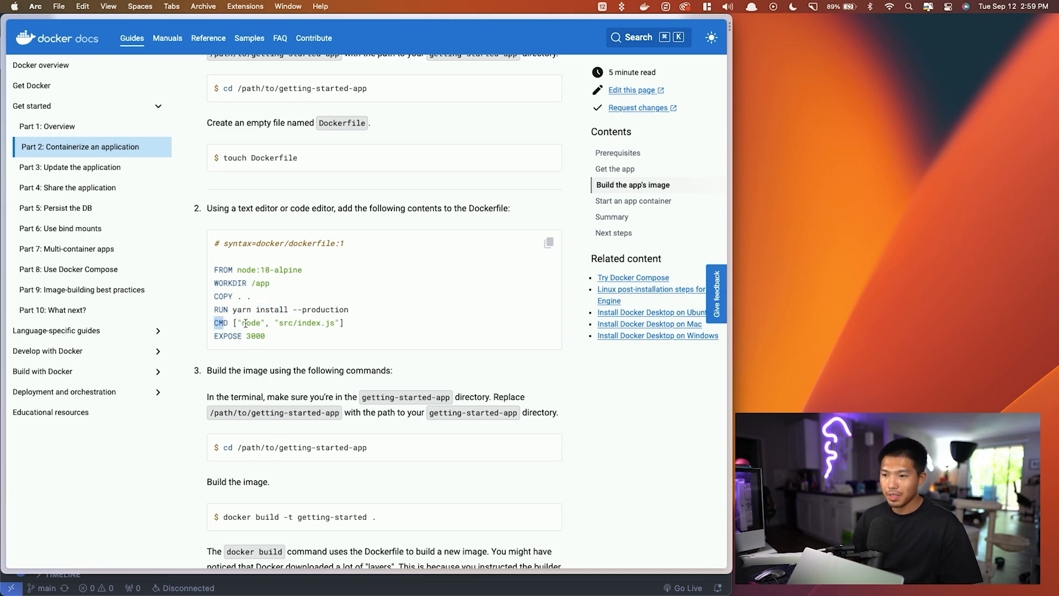
{"action": "double_click", "coordinate": [285, 323]}
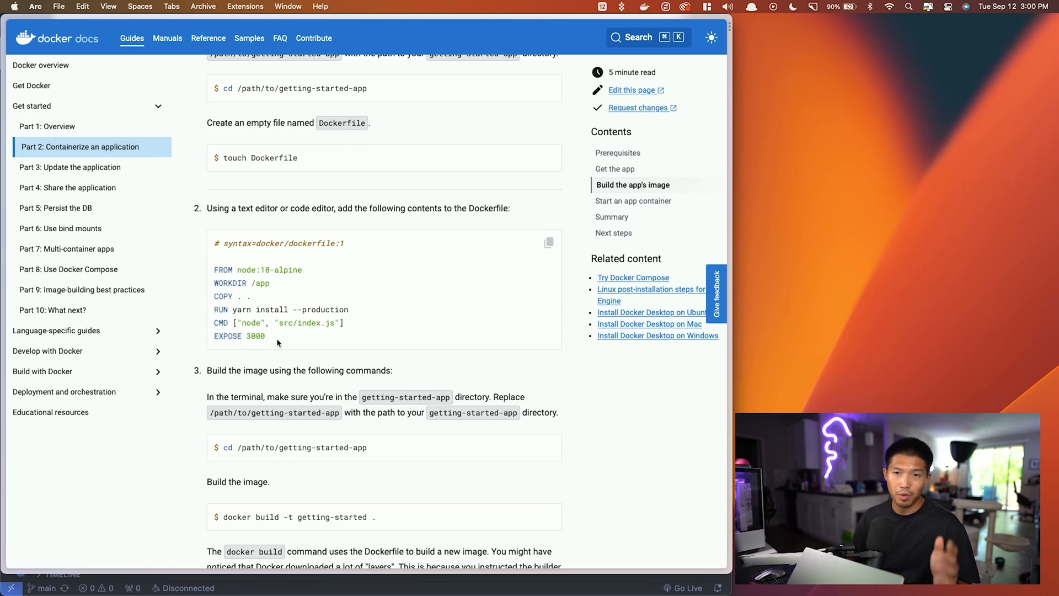
{"action": "mouse_move", "coordinate": [218, 277]}
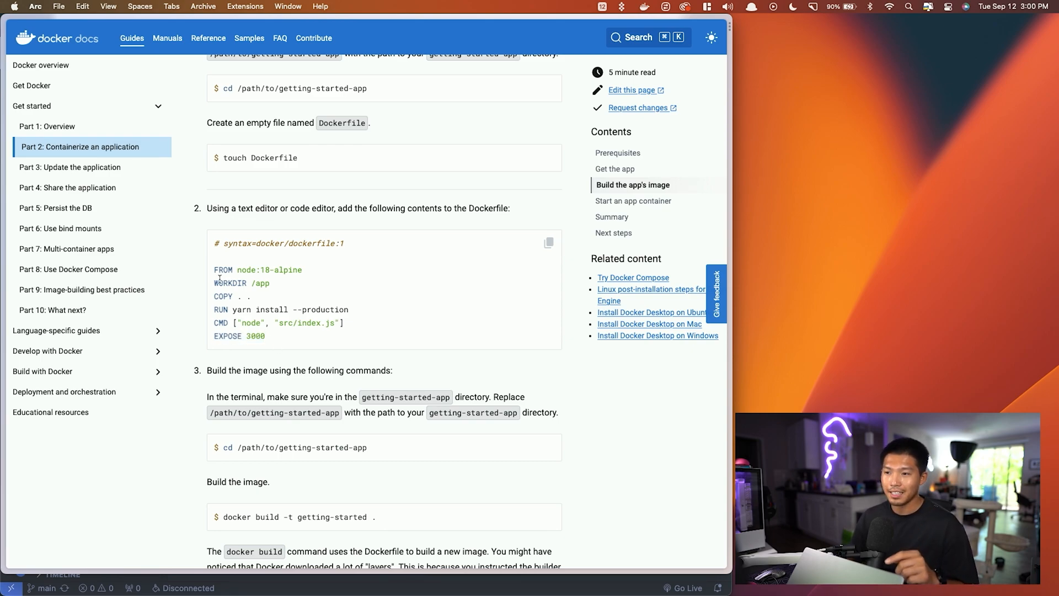
{"action": "left_click_drag", "start_coordinate": [214, 270], "coordinate": [266, 336]}
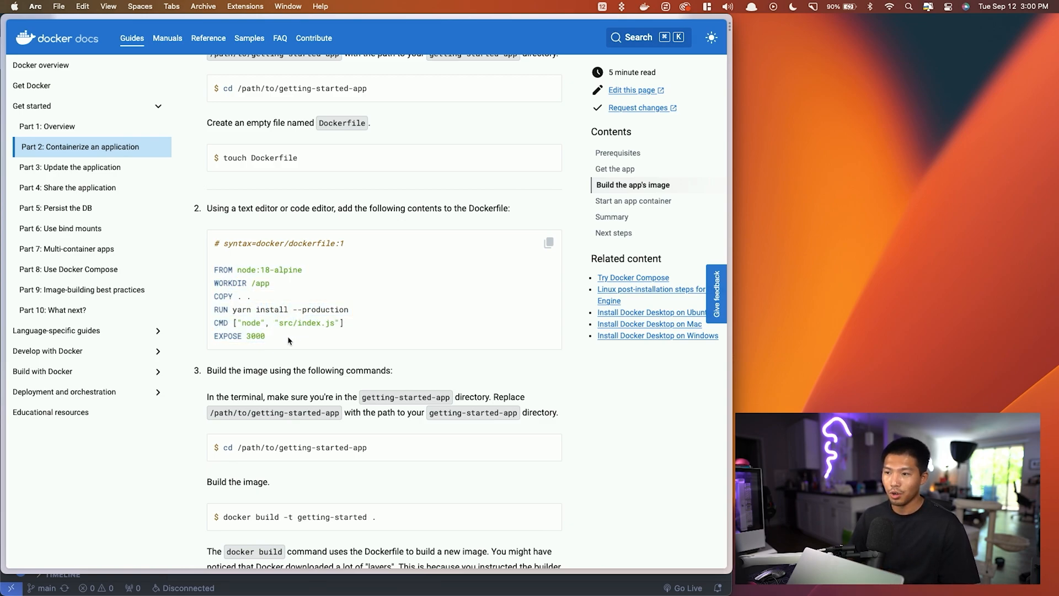
{"action": "mouse_move", "coordinate": [339, 339]}
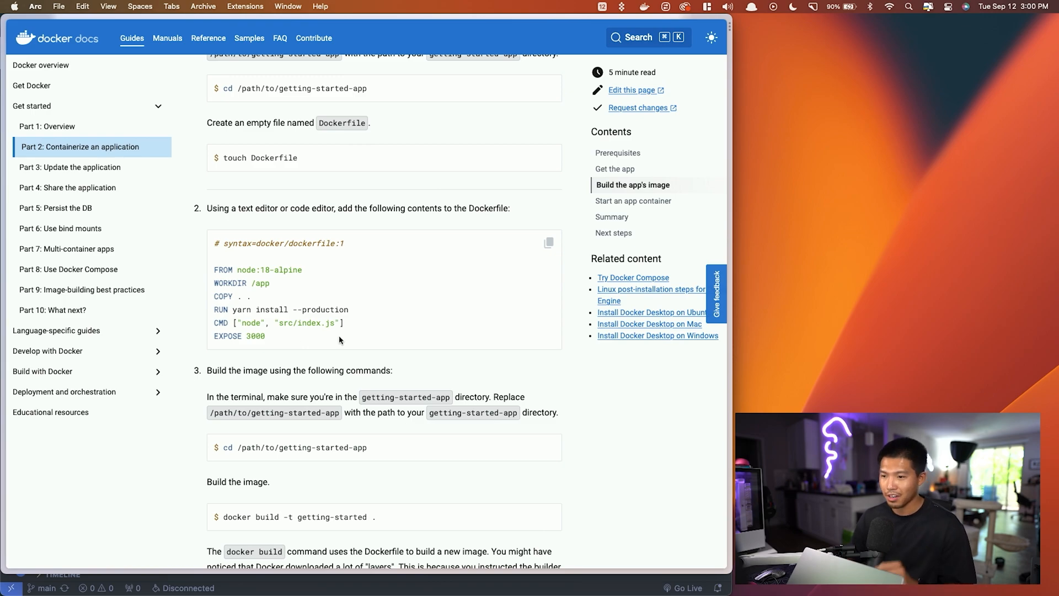
{"action": "left_click", "coordinate": [548, 243]}
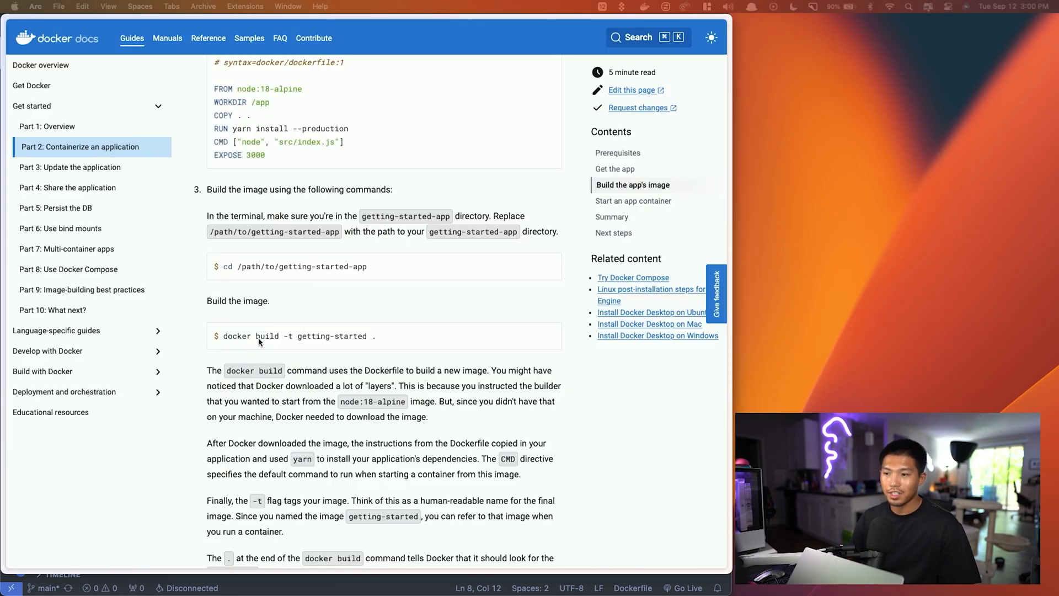
{"action": "mouse_move", "coordinate": [290, 340]}
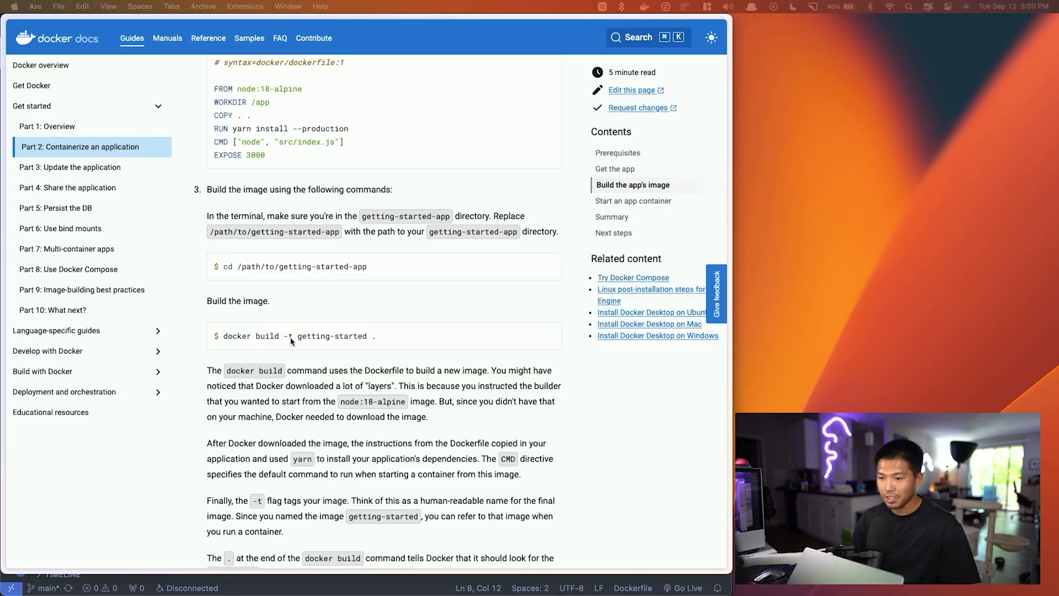
{"action": "mouse_move", "coordinate": [299, 340]}
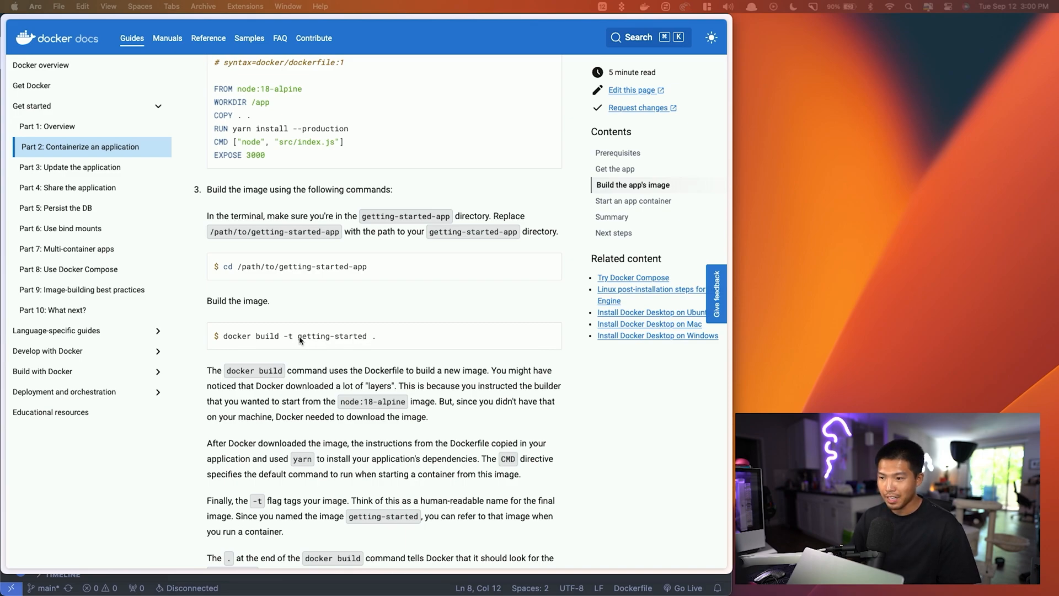
{"action": "mouse_move", "coordinate": [377, 336]}
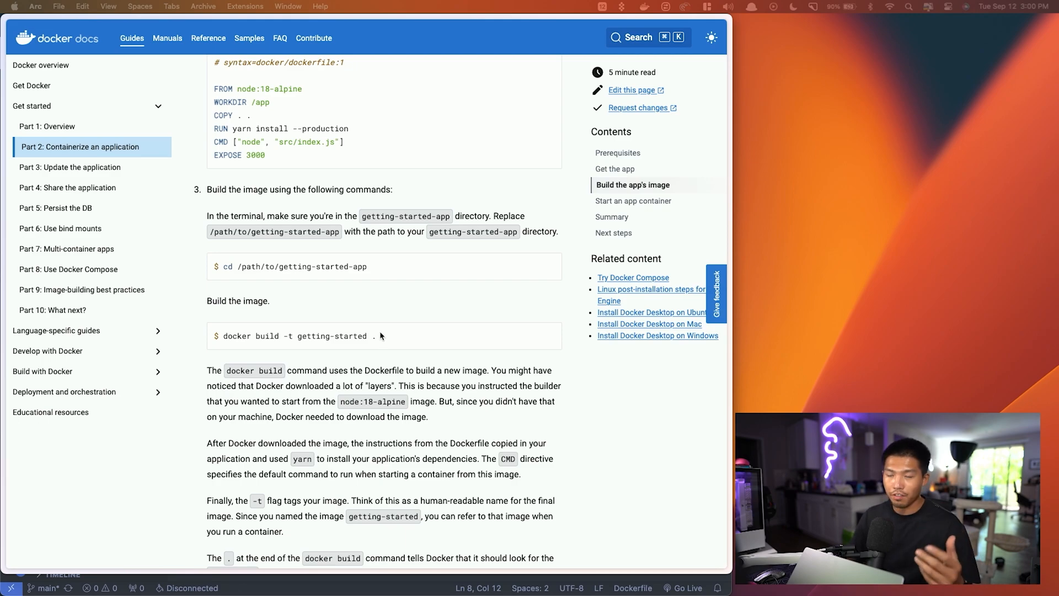
{"action": "scroll", "scroll_direction": "down", "scroll_amount": 3}
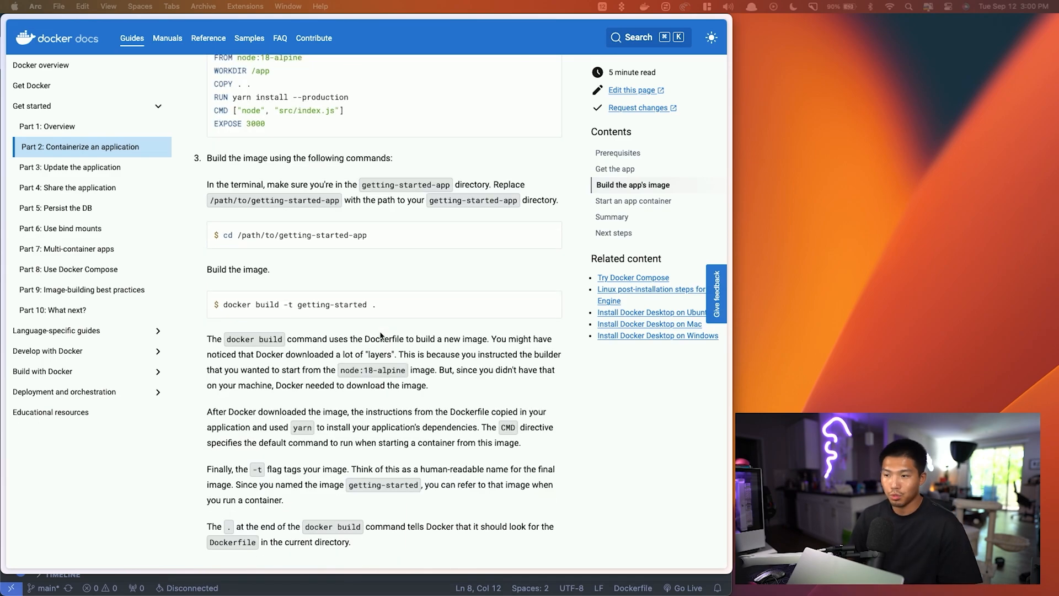
{"action": "mouse_move", "coordinate": [554, 305]}
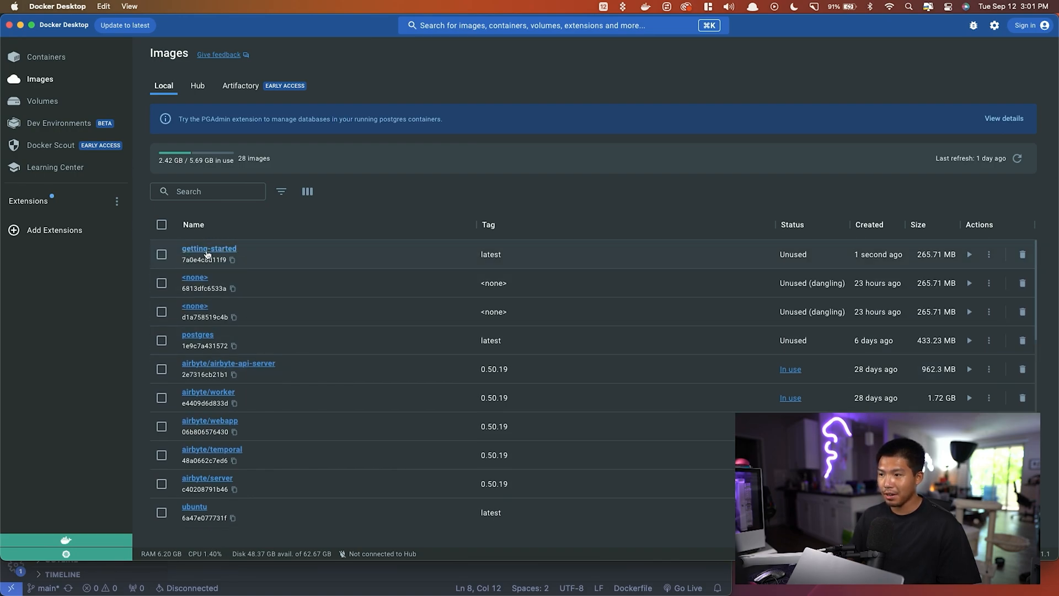
{"action": "mouse_move", "coordinate": [492, 257]}
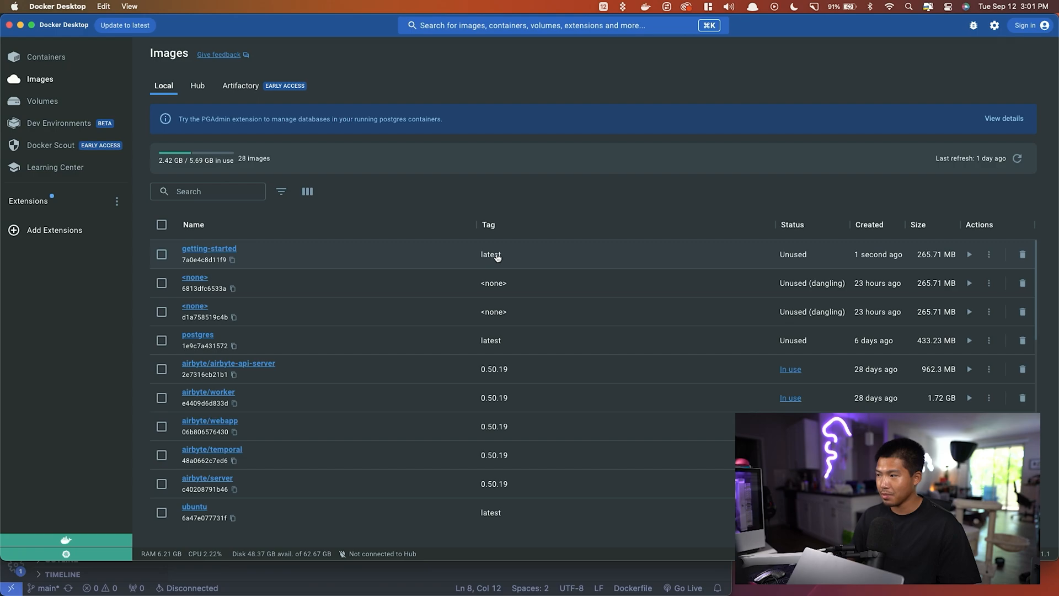
{"action": "mouse_move", "coordinate": [915, 260]}
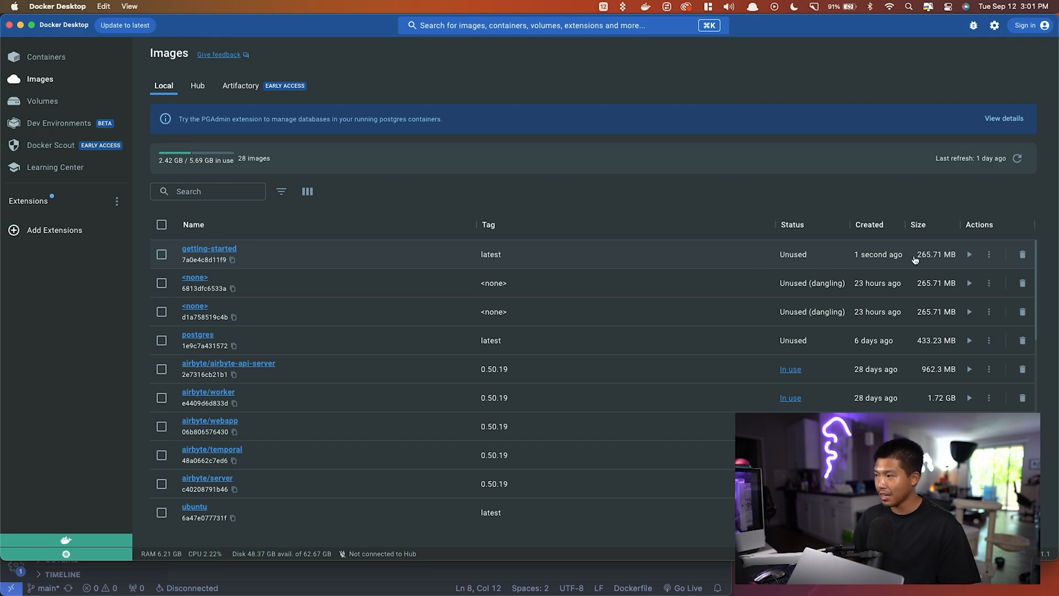
Open the getting-started:latest image details to view its layers and vulnerabilities
{"action": "left_click", "coordinate": [208, 249]}
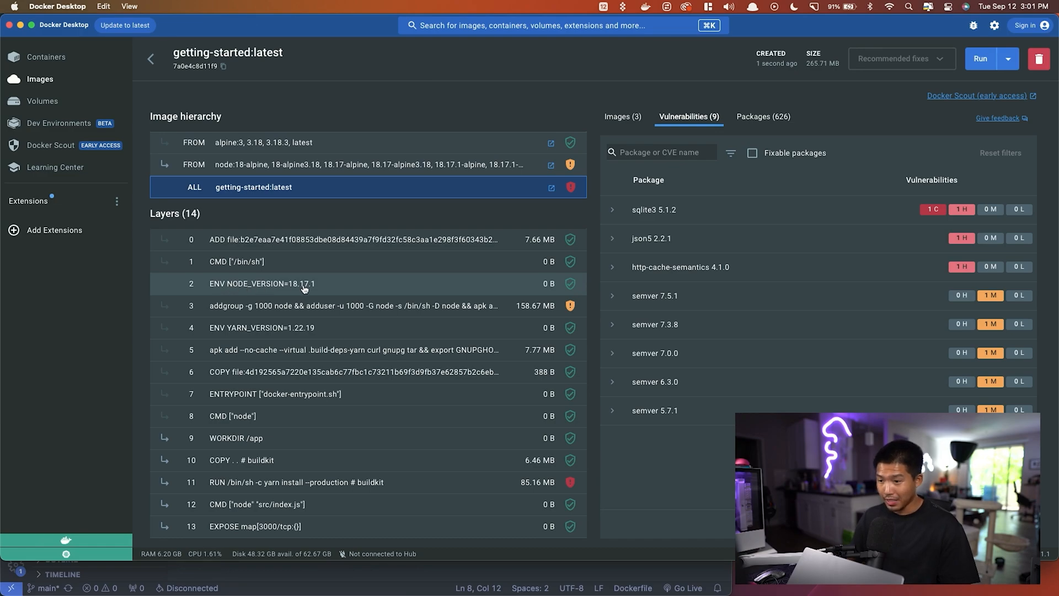
{"action": "mouse_move", "coordinate": [255, 526]}
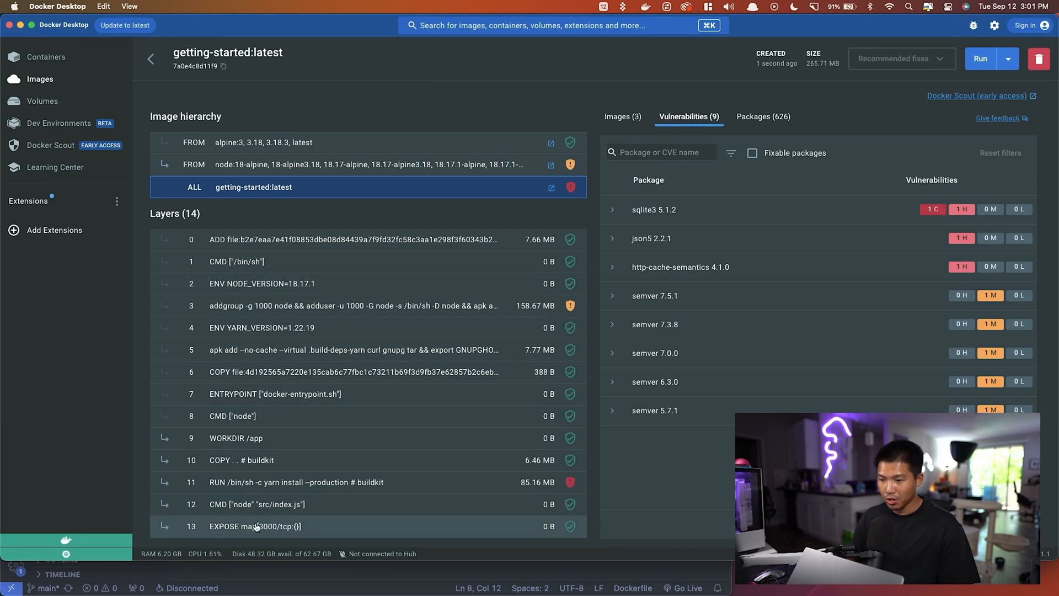